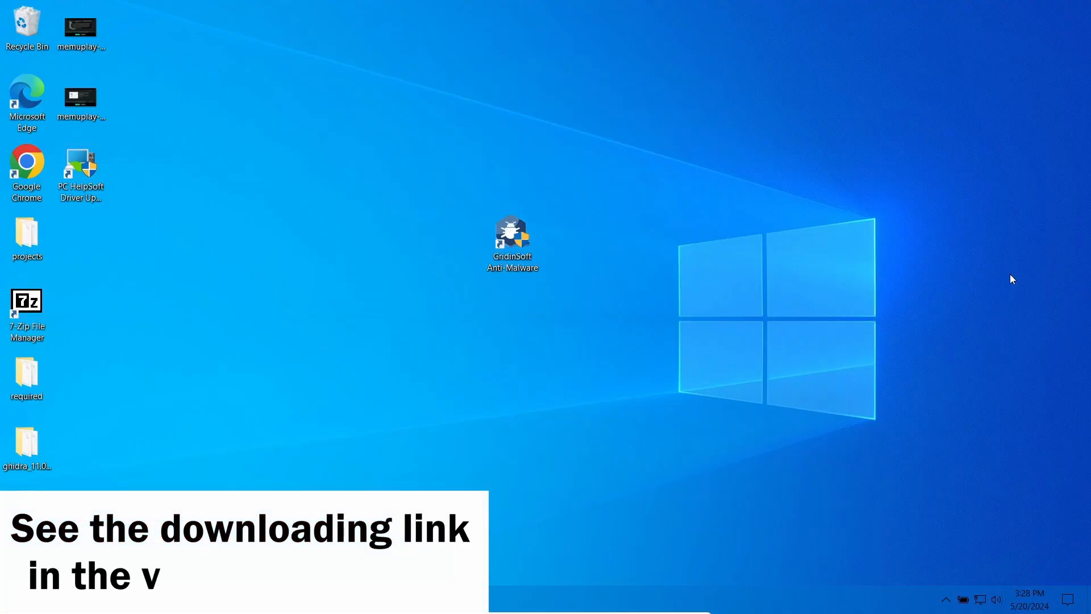
- Launch Gridinsoft Anti-Malware from the desktop shortcut to see the 87 detected objects
double_click(512, 233)
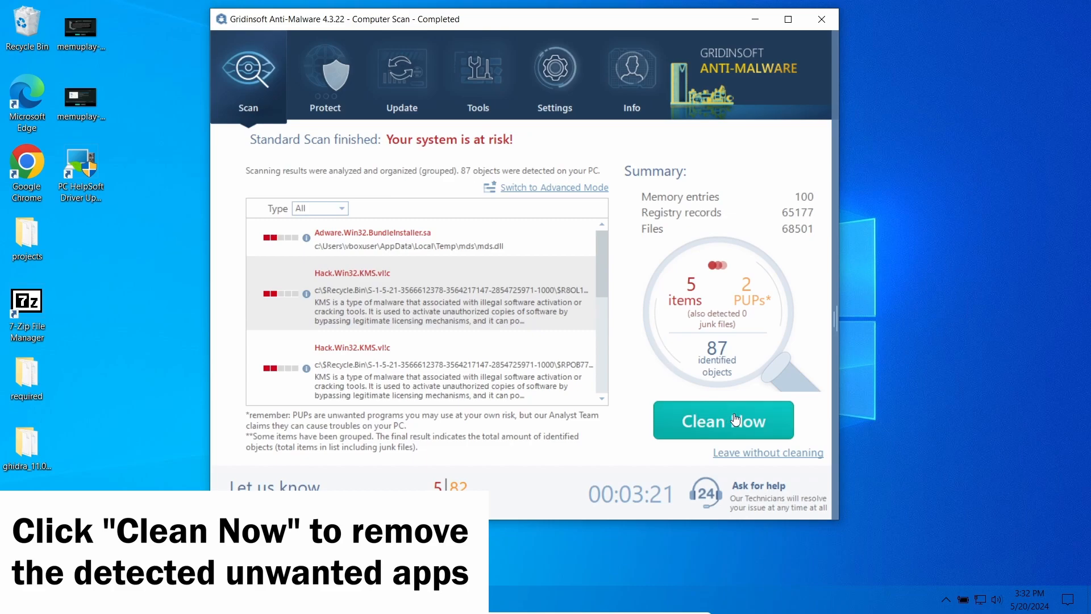
- Clean all 87 threats with Clean Now and close the Removal Process report
click(722, 420)
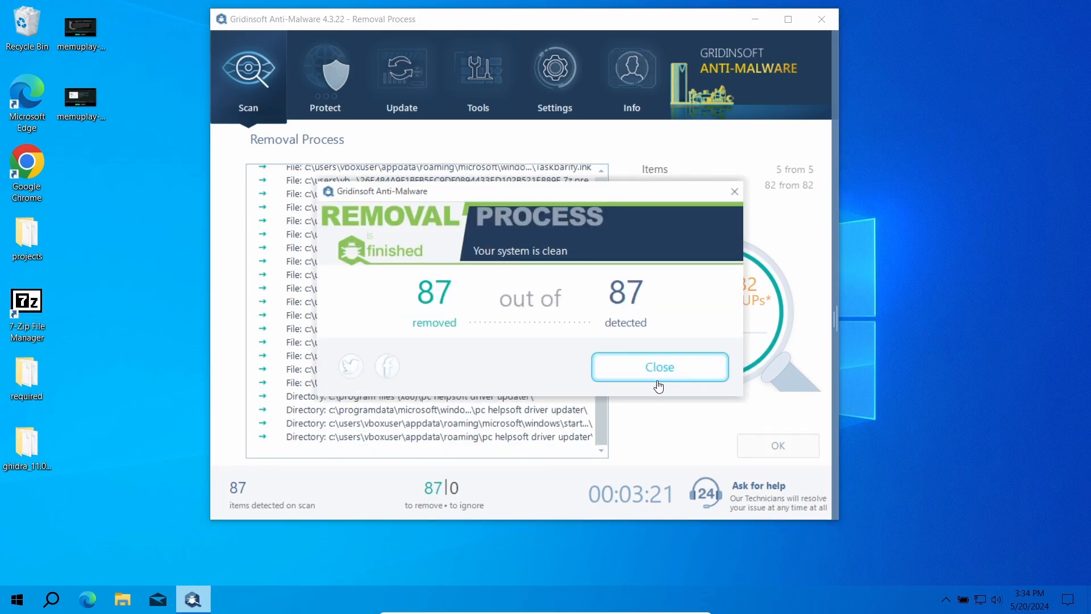
click(660, 366)
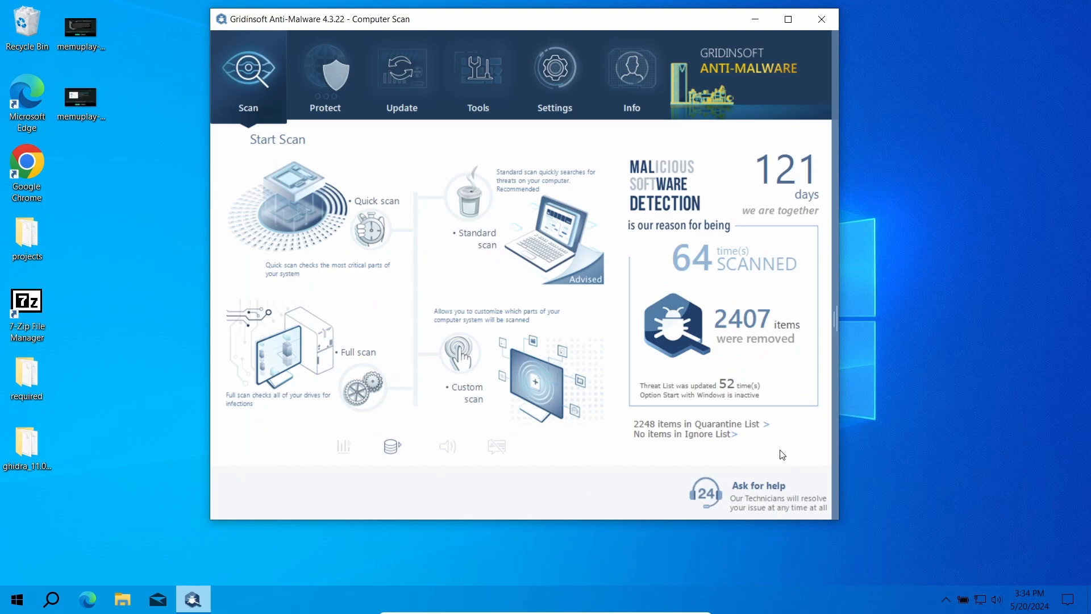